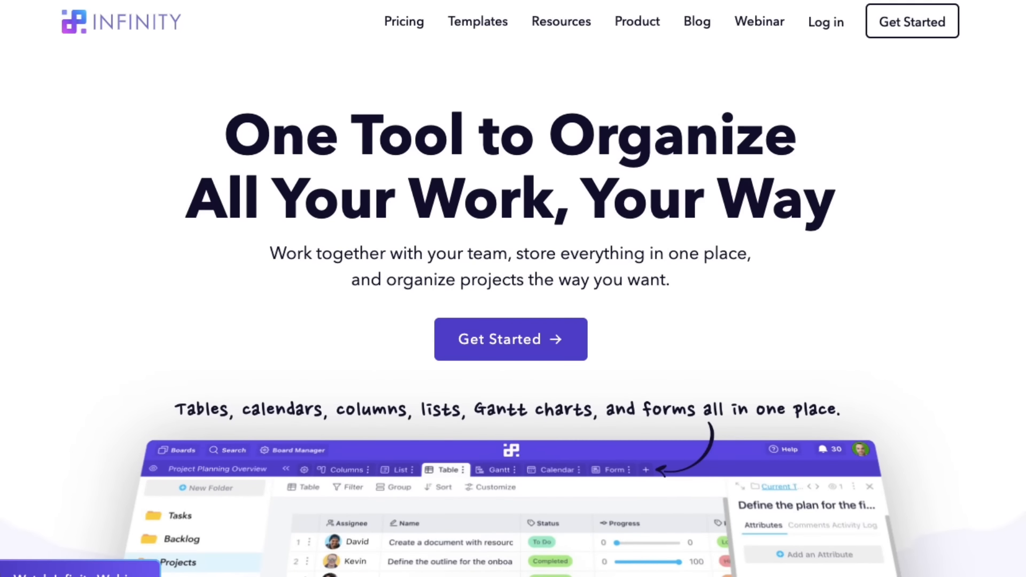
- Add a Formula column to the Finances Overview table and browse the available formula functions
{"action": "left_click", "coordinate": [509, 339]}
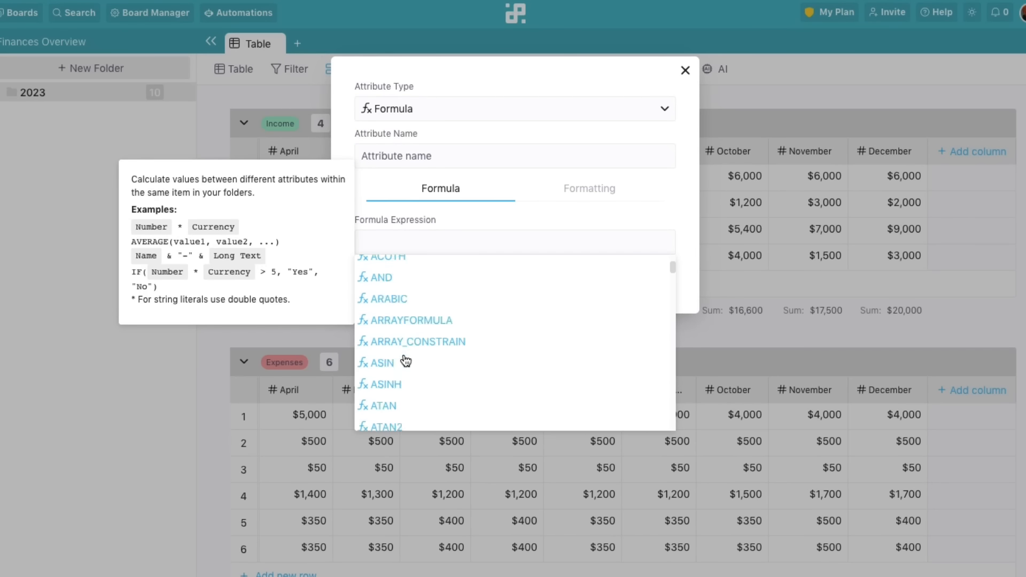
{"action": "scroll", "scroll_direction": "down", "scroll_amount": 3}
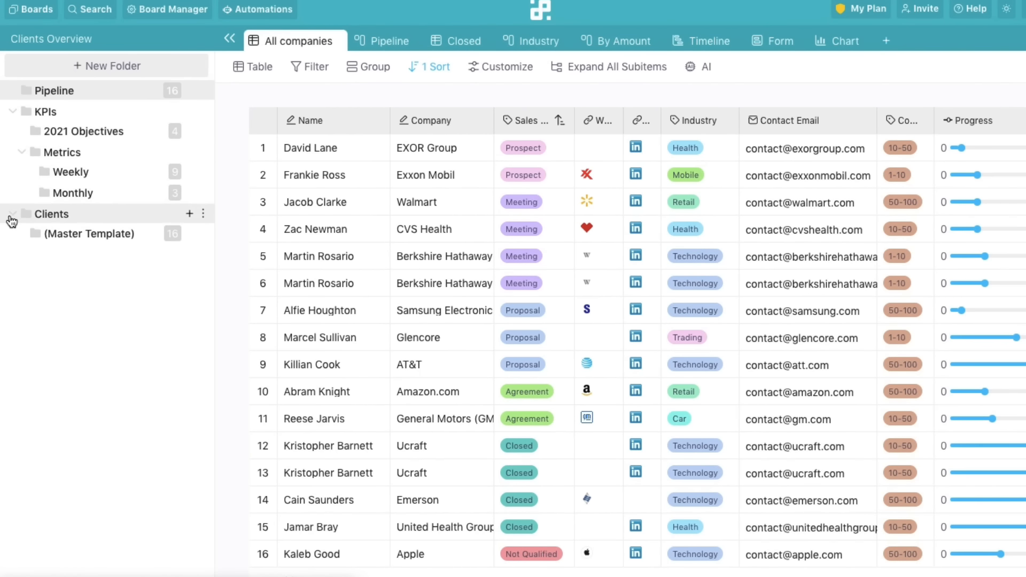
- Show the Clients Overview All companies table with the KPIs and Metrics folders expanded
{"action": "left_click", "coordinate": [72, 192]}
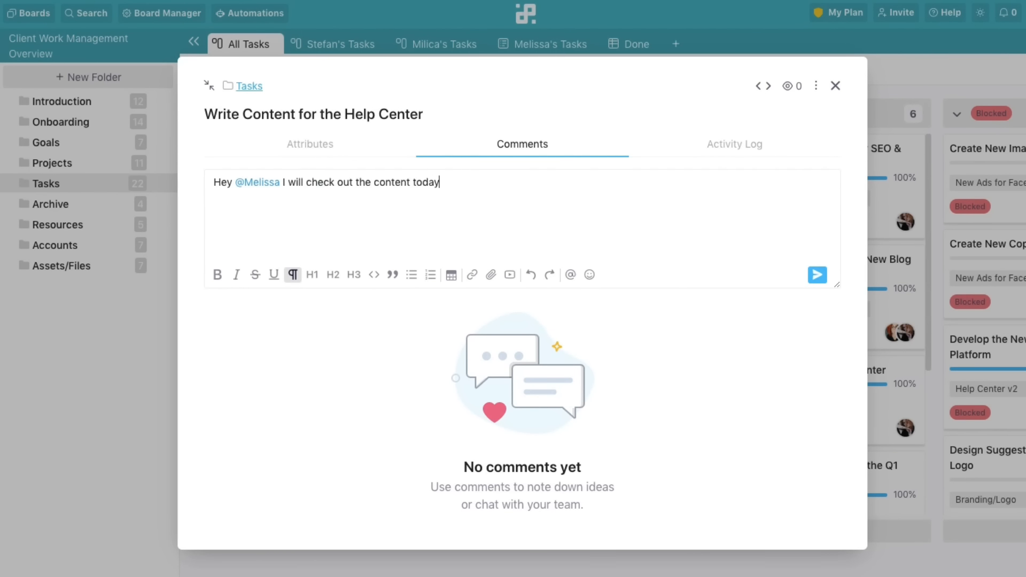
{"action": "left_click", "coordinate": [836, 86]}
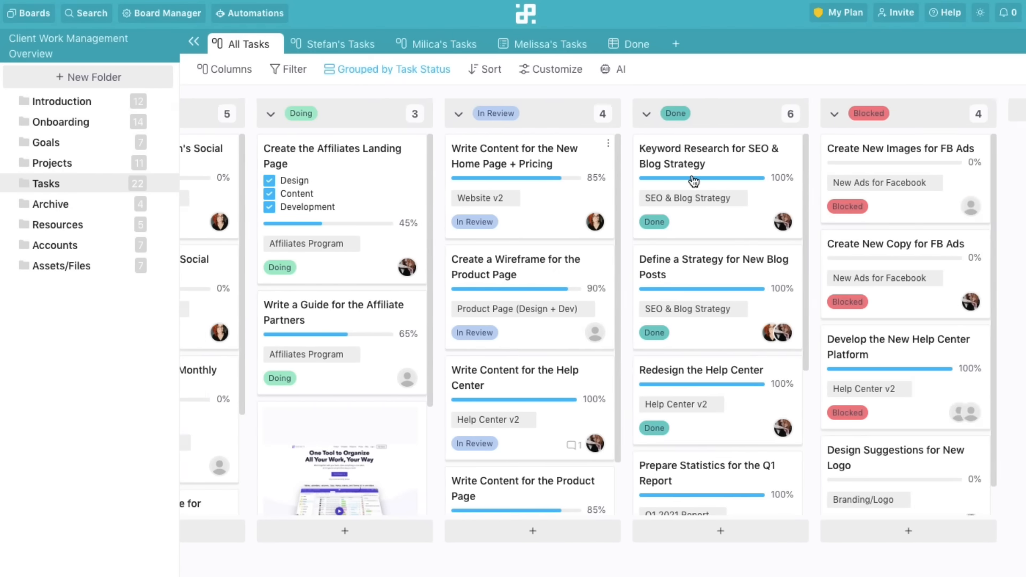
{"action": "left_click", "coordinate": [254, 13]}
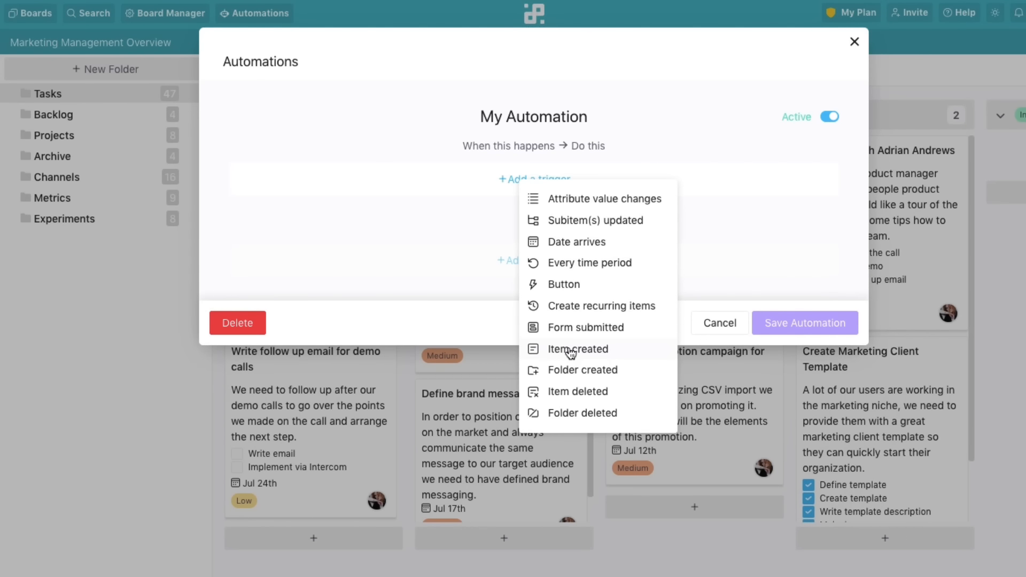
{"action": "left_click", "coordinate": [577, 347]}
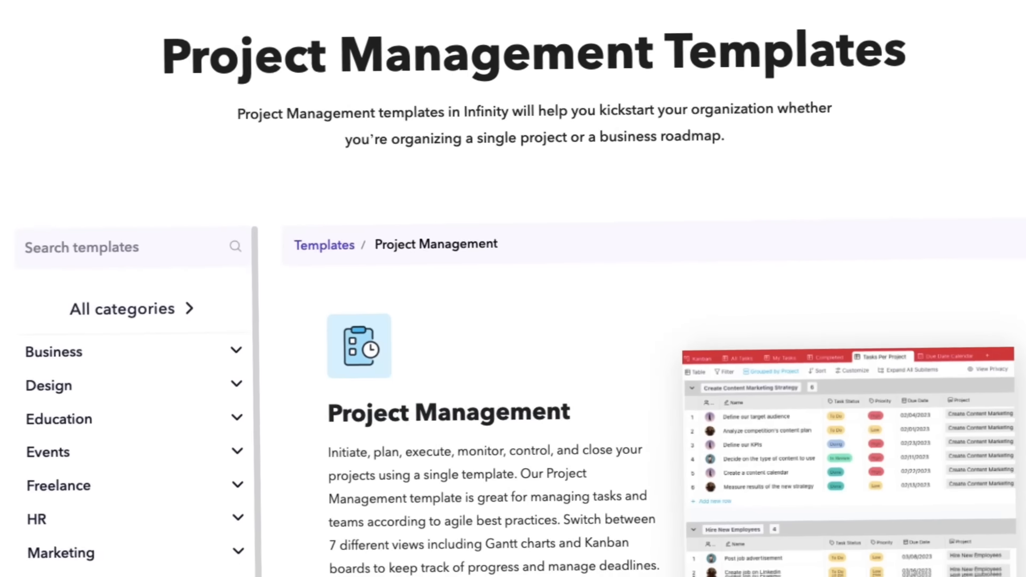
- Choose Import From CSV from the Marketing Tasks board's new-tab menu
{"action": "scroll", "scroll_direction": "down", "scroll_amount": 3}
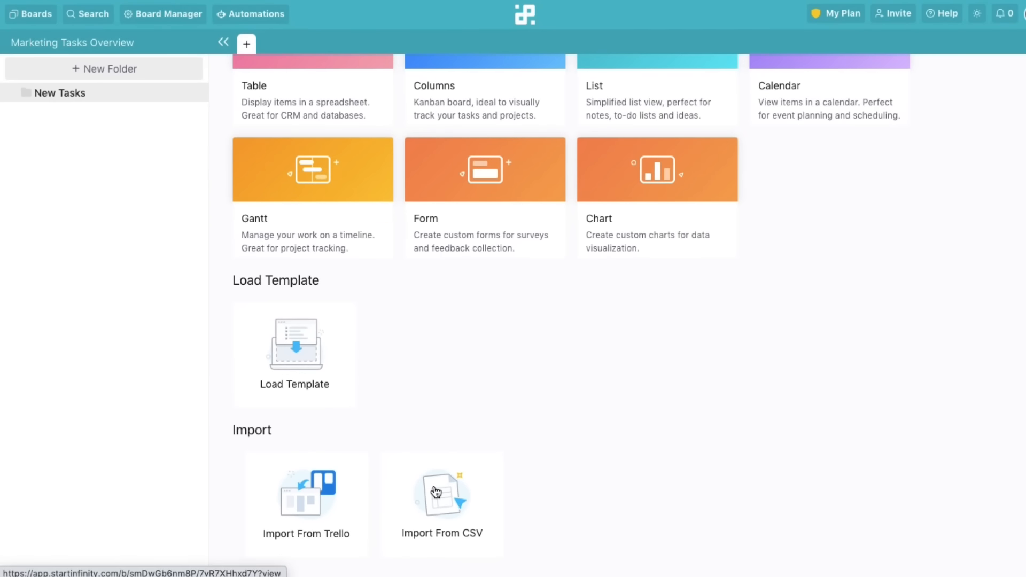
{"action": "left_click", "coordinate": [442, 495]}
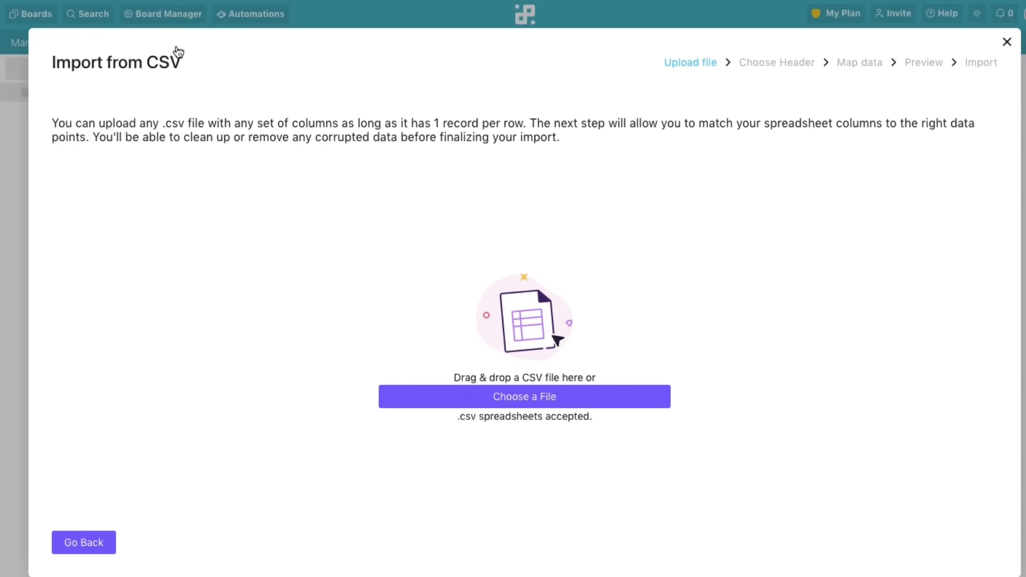
{"action": "left_click", "coordinate": [1006, 41]}
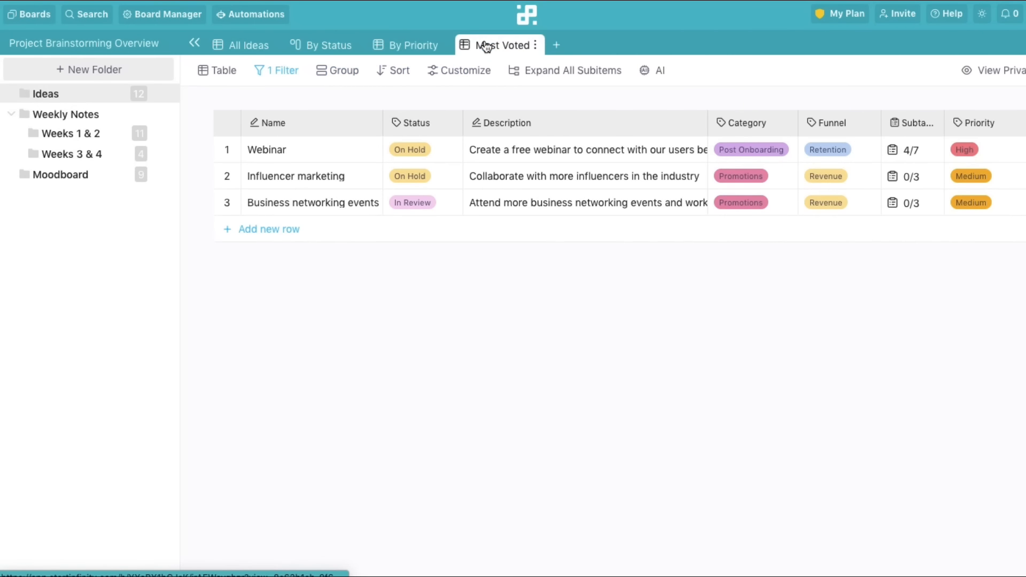
- Switch to the Most Voted ideas view, then go to the startinfinity.com homepage
{"action": "left_click", "coordinate": [247, 44]}
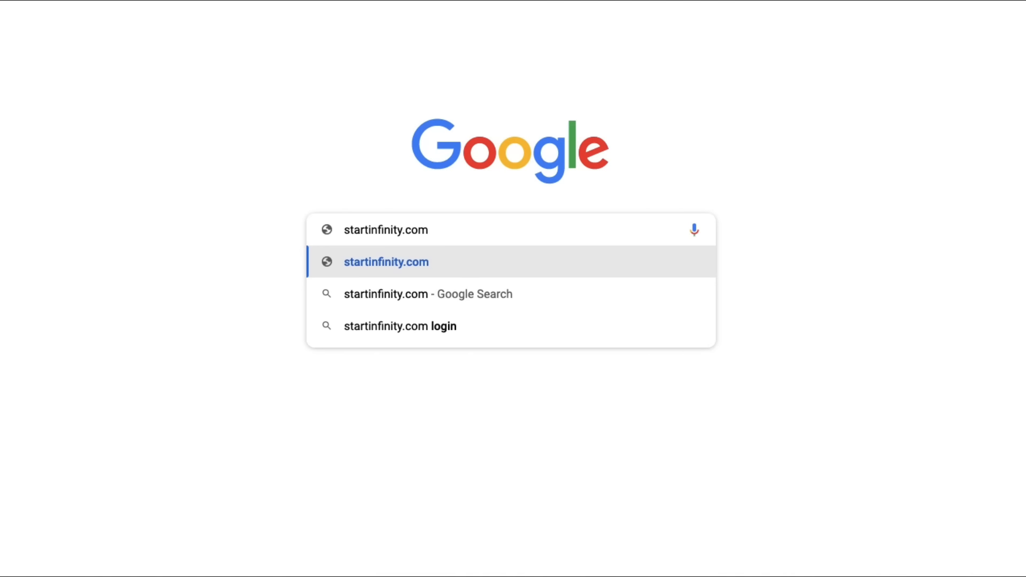
{"action": "left_click", "coordinate": [386, 261]}
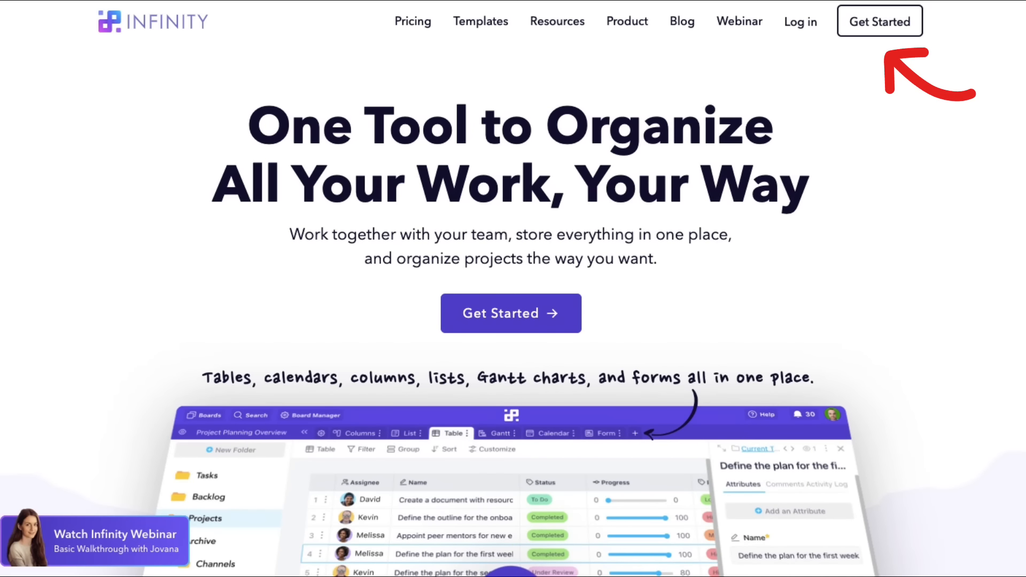